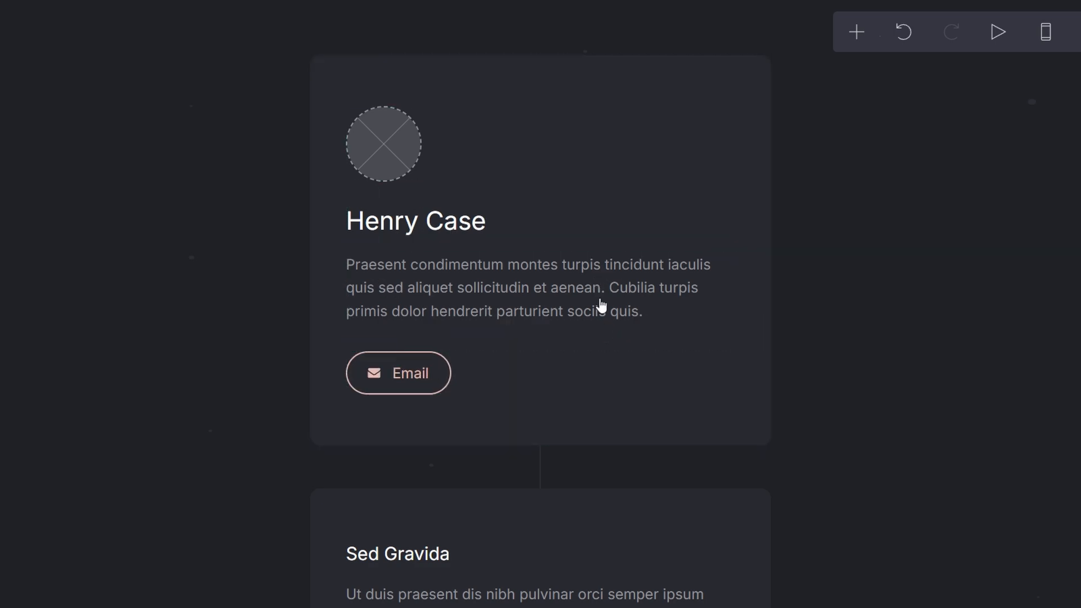
mouse_move(848, 40)
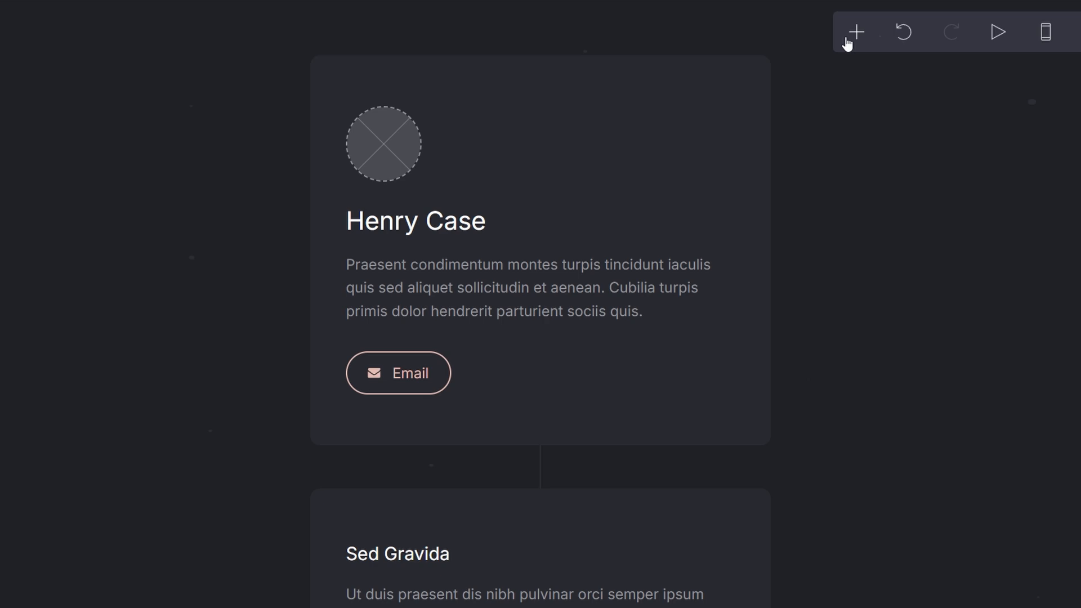
Add a new Links element reading 'Link' at the bottom of the page
click(855, 32)
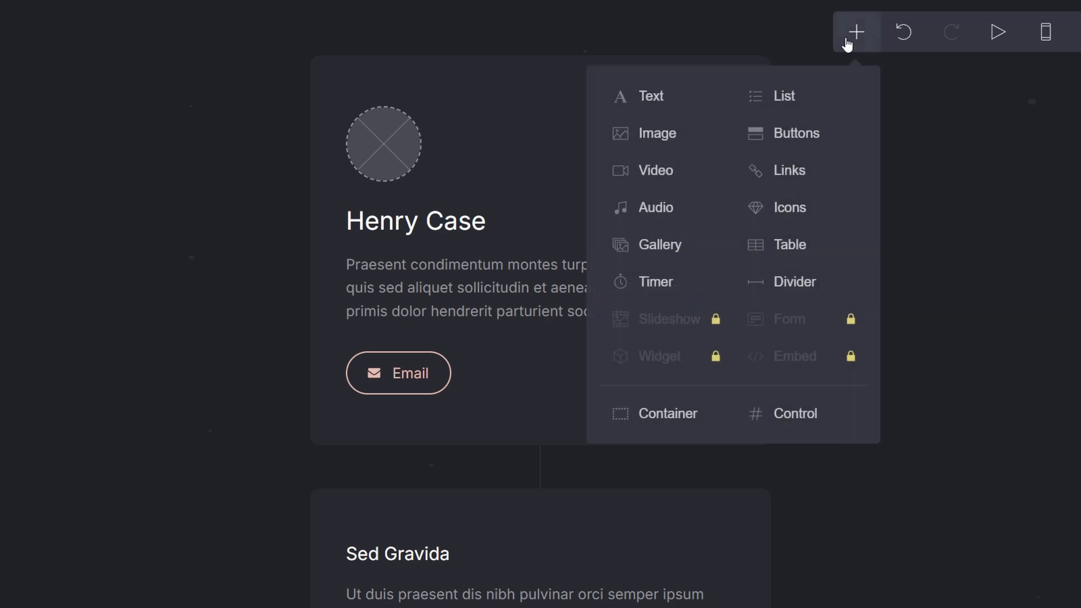
mouse_move(781, 176)
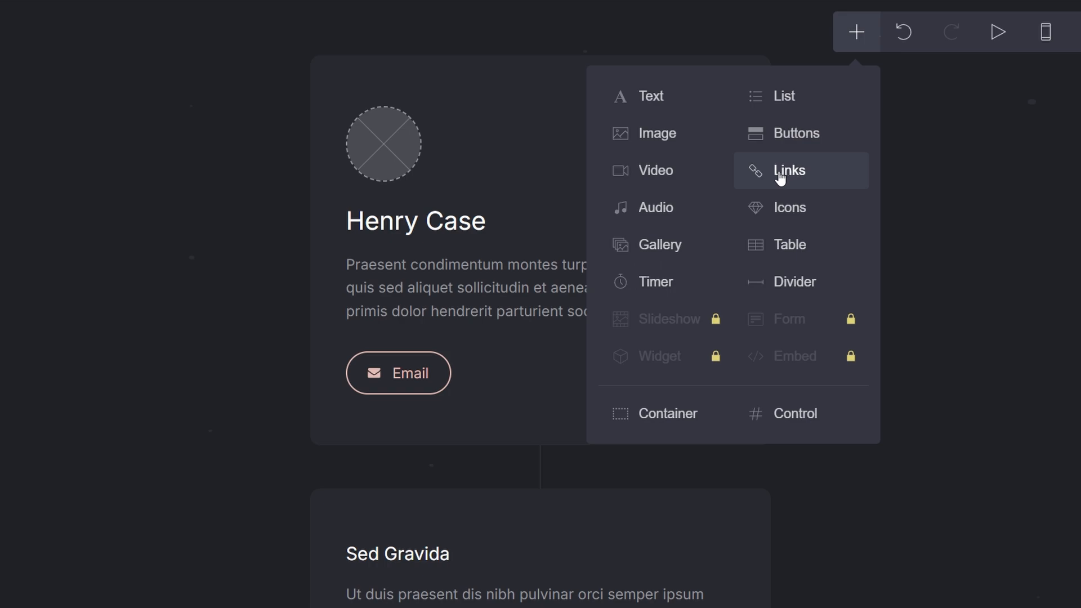
mouse_move(742, 179)
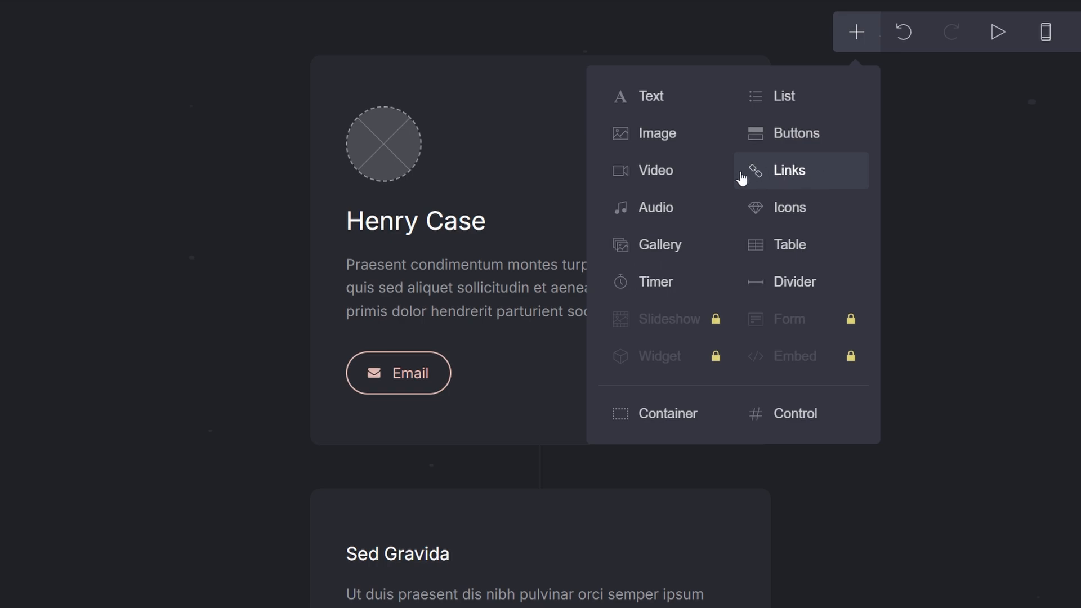
click(801, 171)
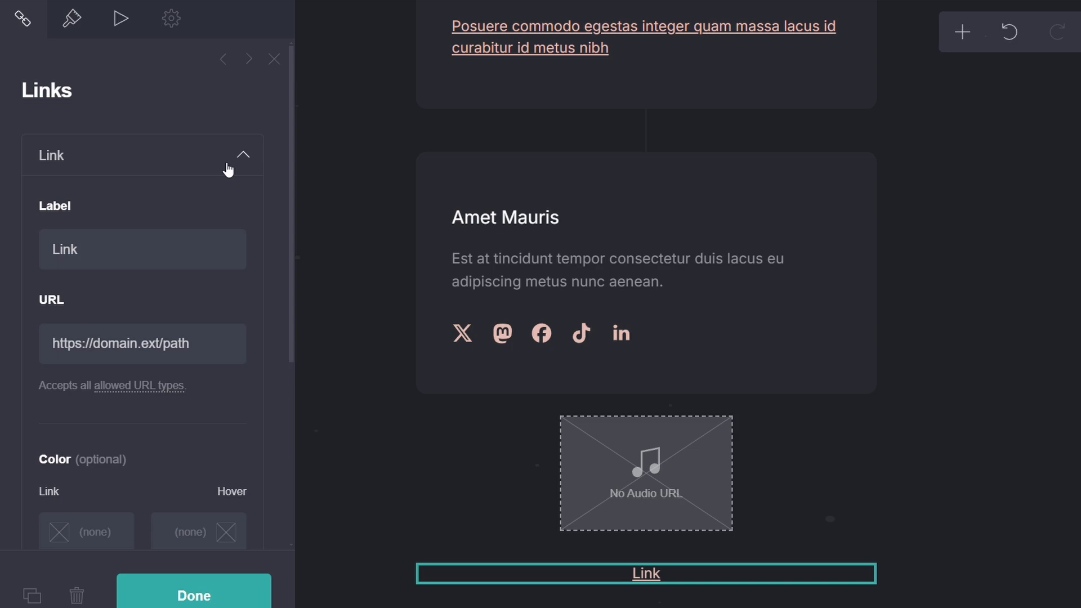
mouse_move(180, 200)
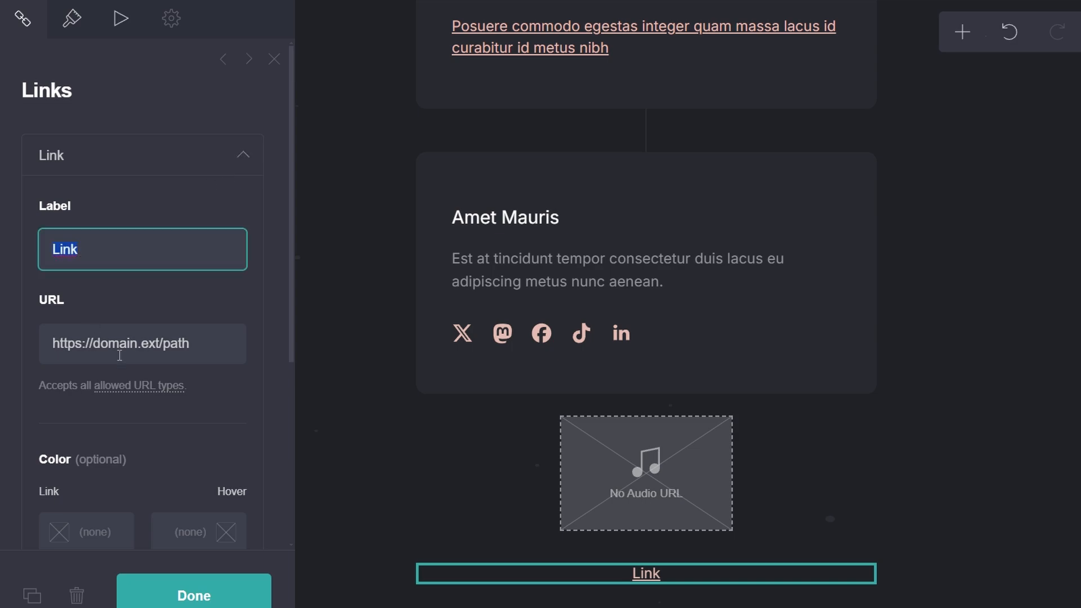
mouse_move(112, 351)
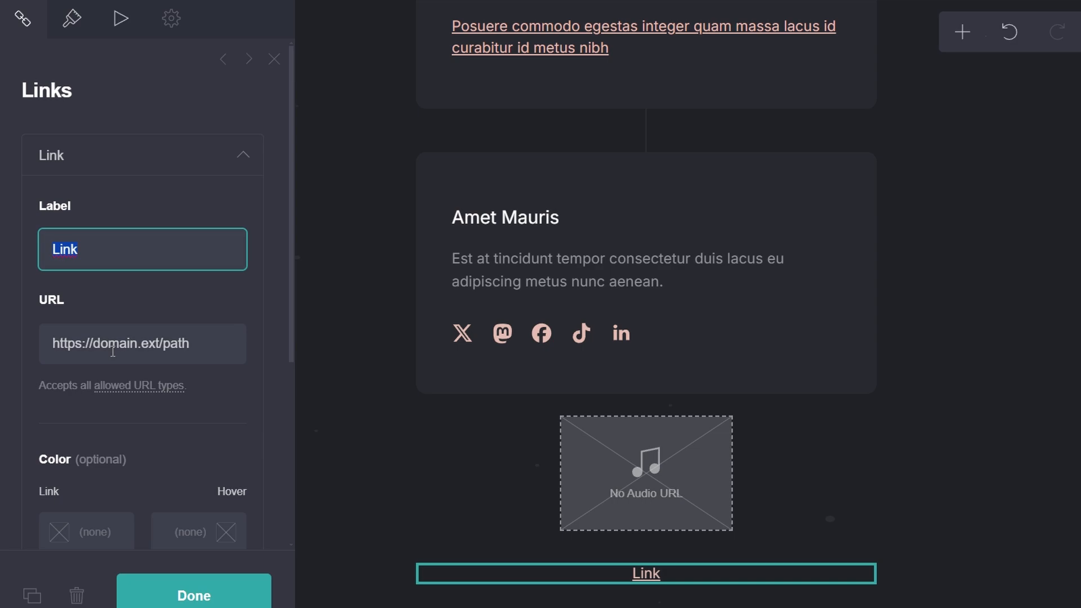
scroll(down, 3)
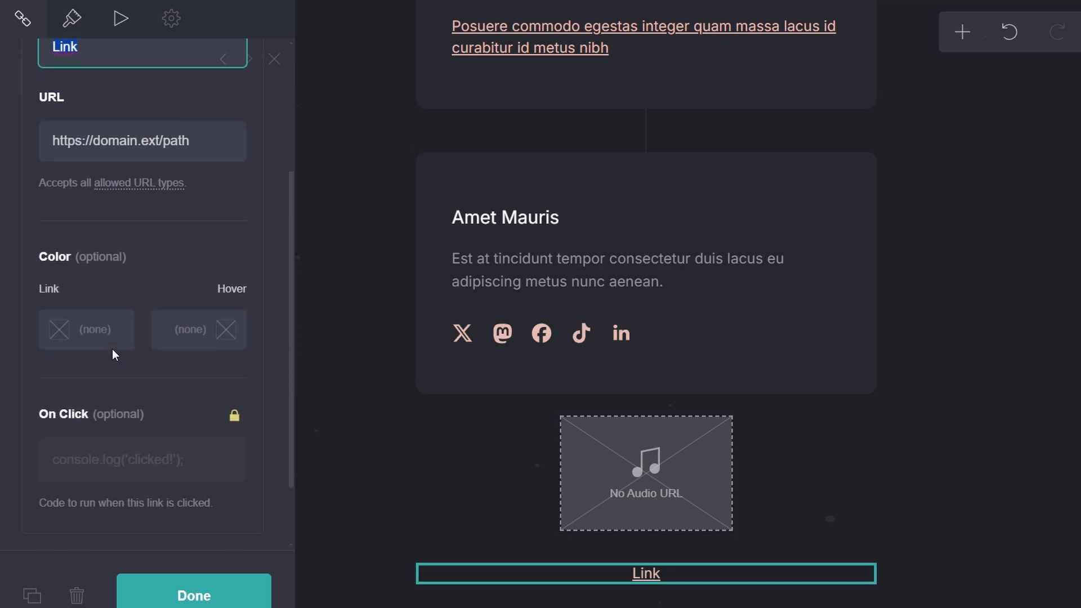
mouse_move(99, 262)
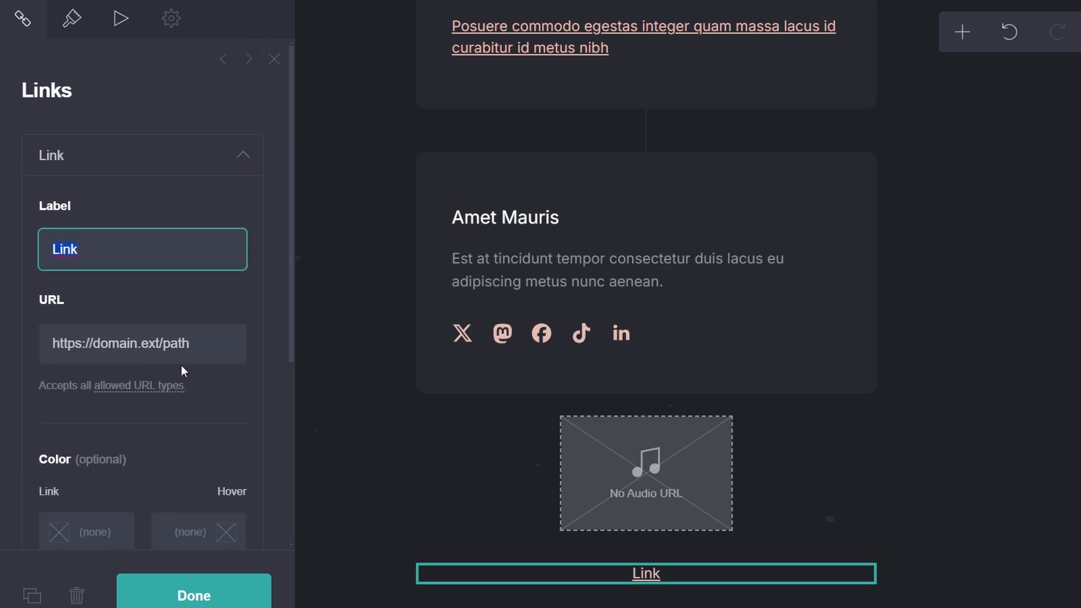
mouse_move(197, 503)
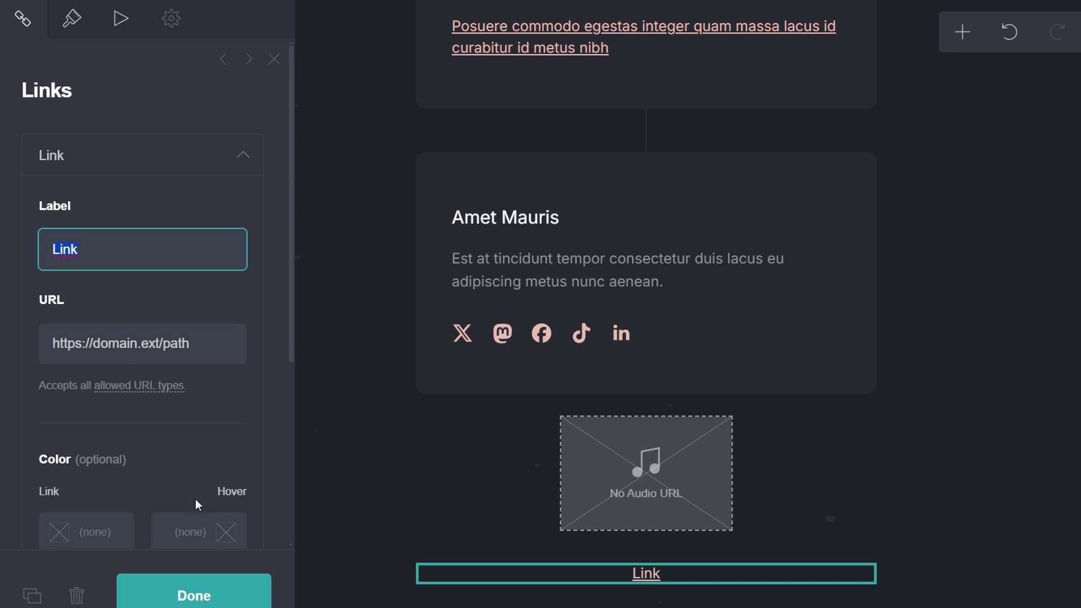